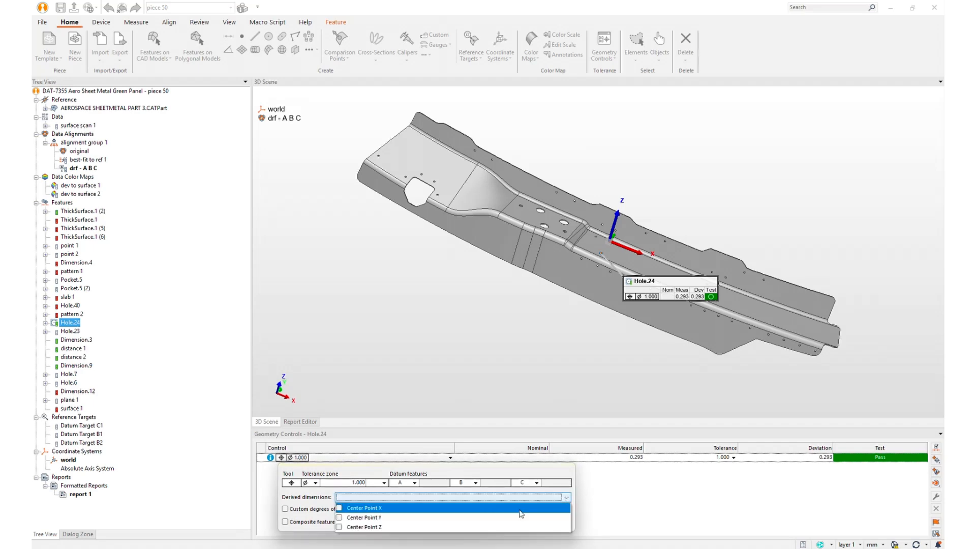
Show the Center Point X, Y and Z derived dimension choices for Hole.24's position control.
left_click(364, 507)
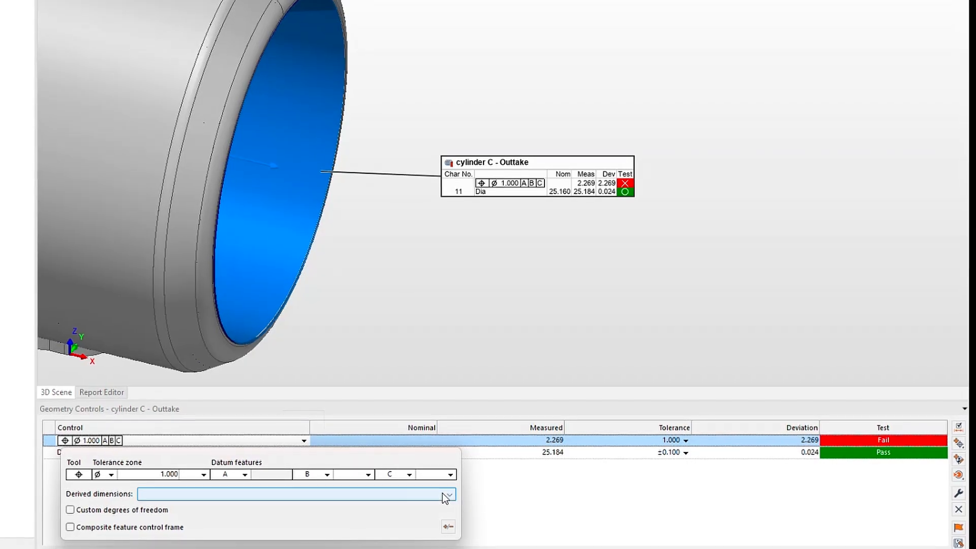
Open the Derived dimensions dropdown on cylinder C - Outtake's failing position control.
left_click(450, 495)
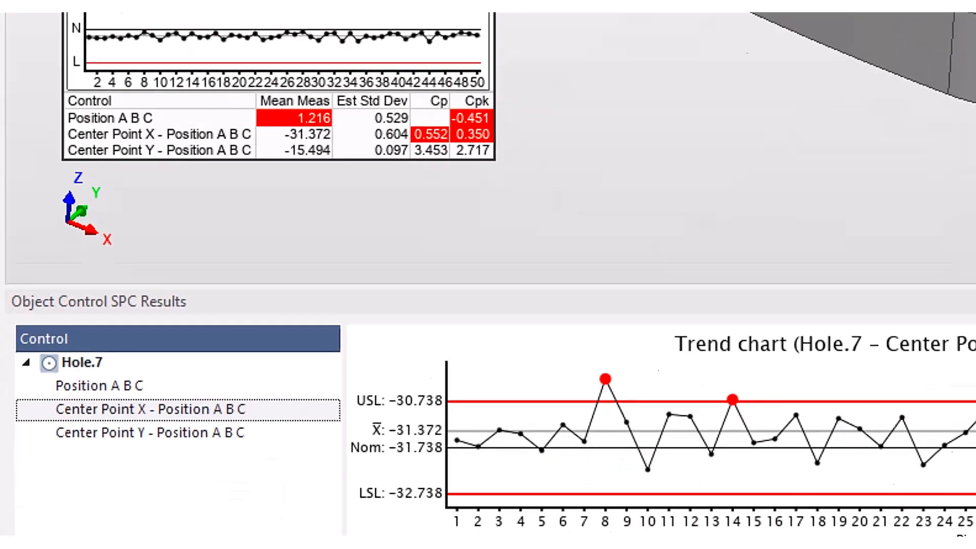
Scroll the SPC results to Hole.7's Center Point X trend chart with two out-of-limit pieces.
scroll("down", 3)
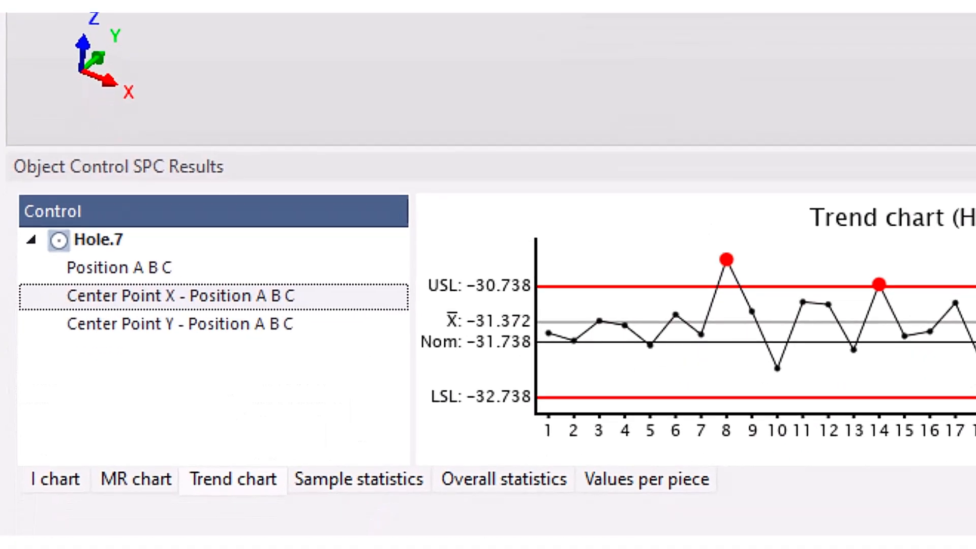